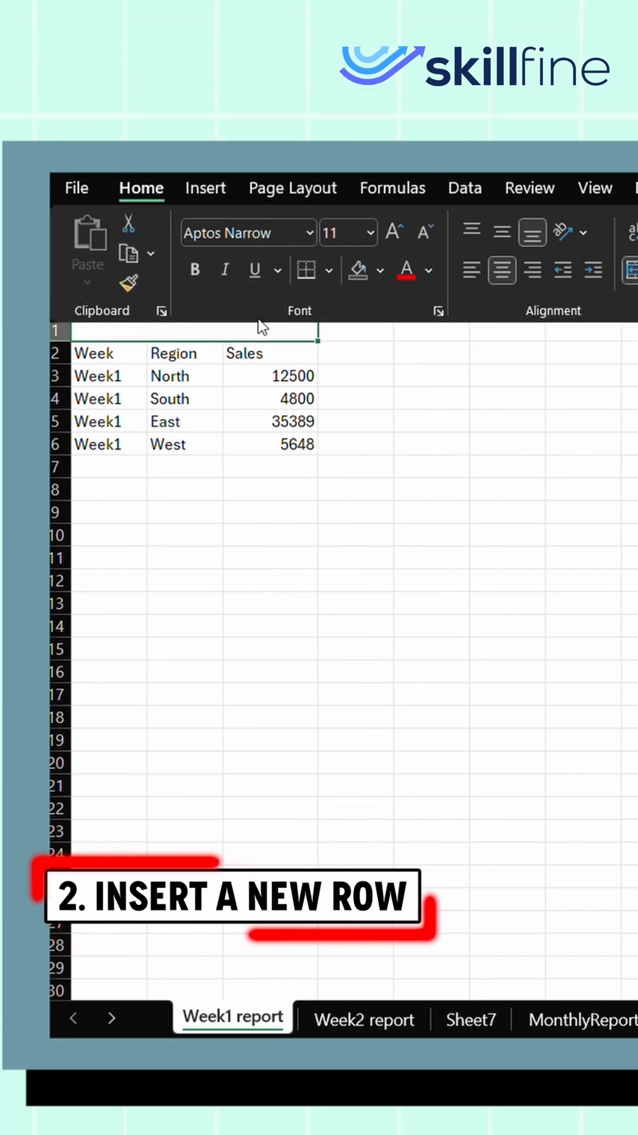
Enter 'wEEk1' as the start of the Weekly Sales Report title above the table
text(wEEk1)
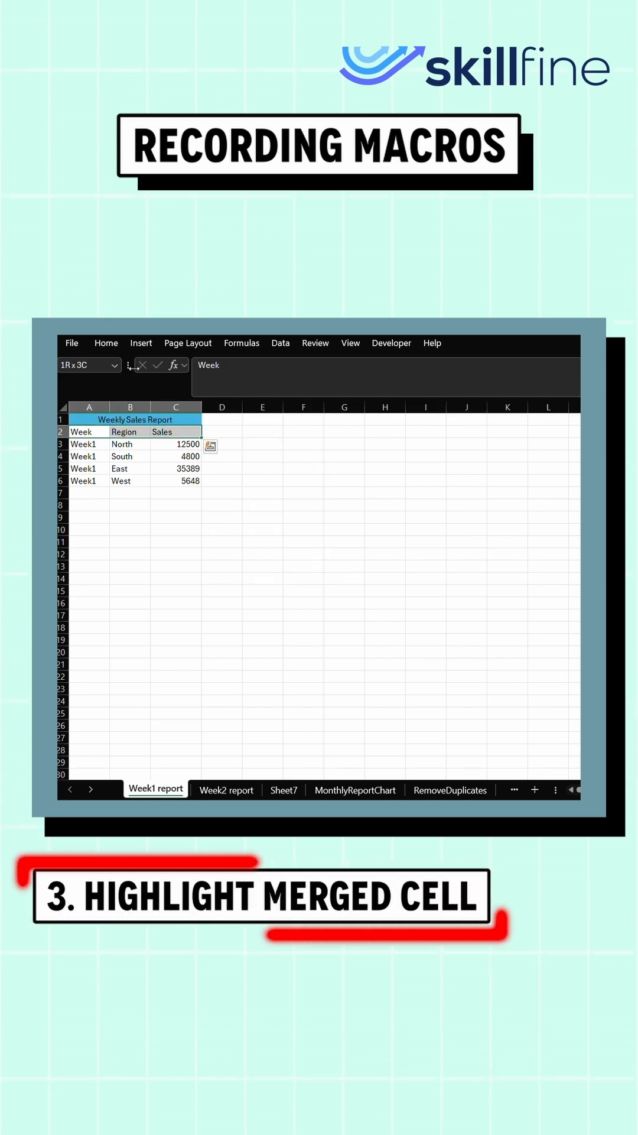
Make the Week, Region and Sales header row bold
click(229, 367)
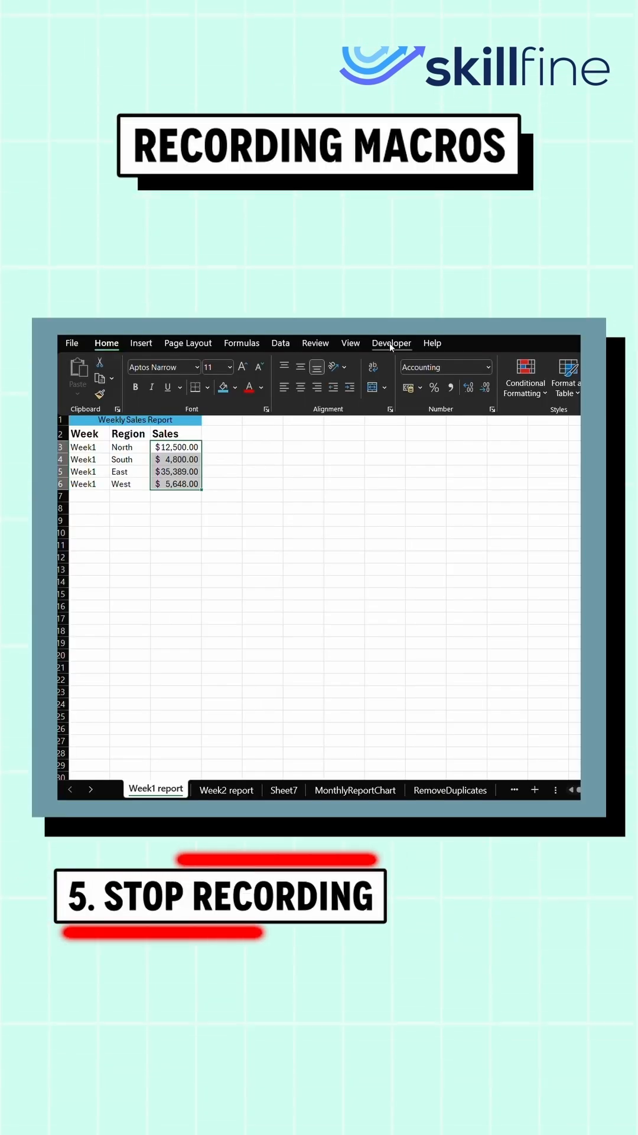
click(391, 343)
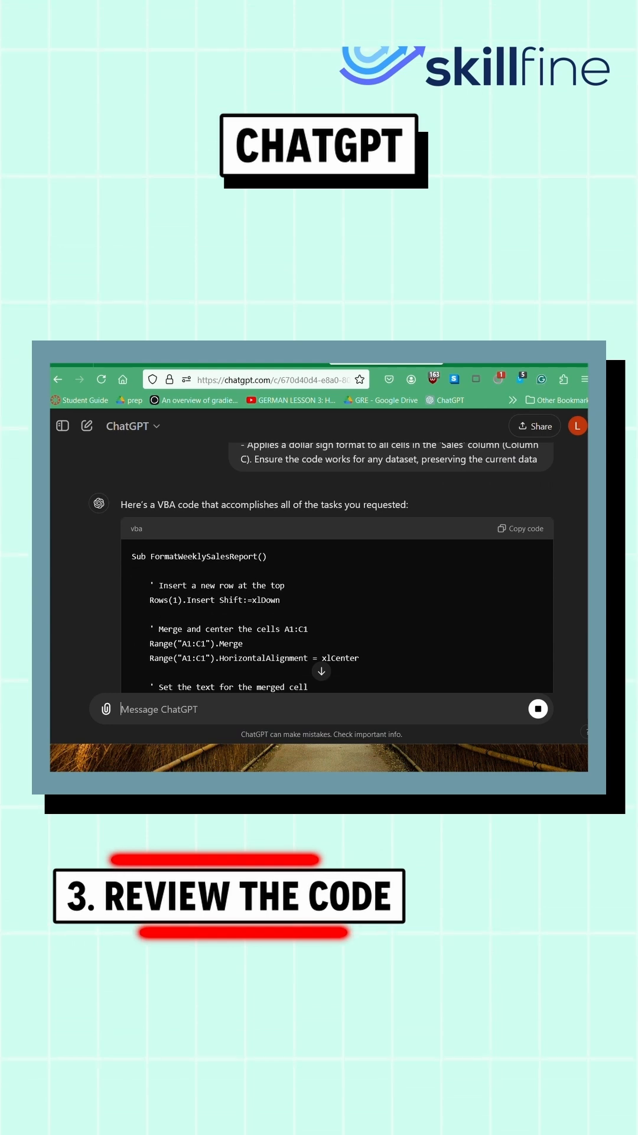
Copy the FormatWeeklySalesReport VBA code block from ChatGPT's response
scroll(down, 3)
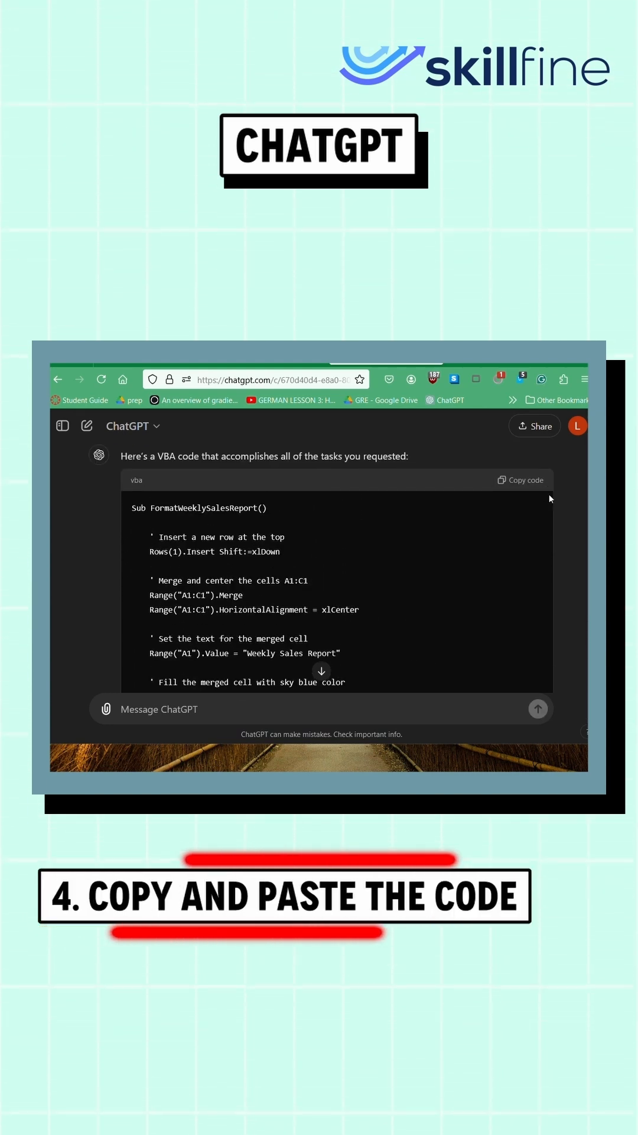
click(521, 479)
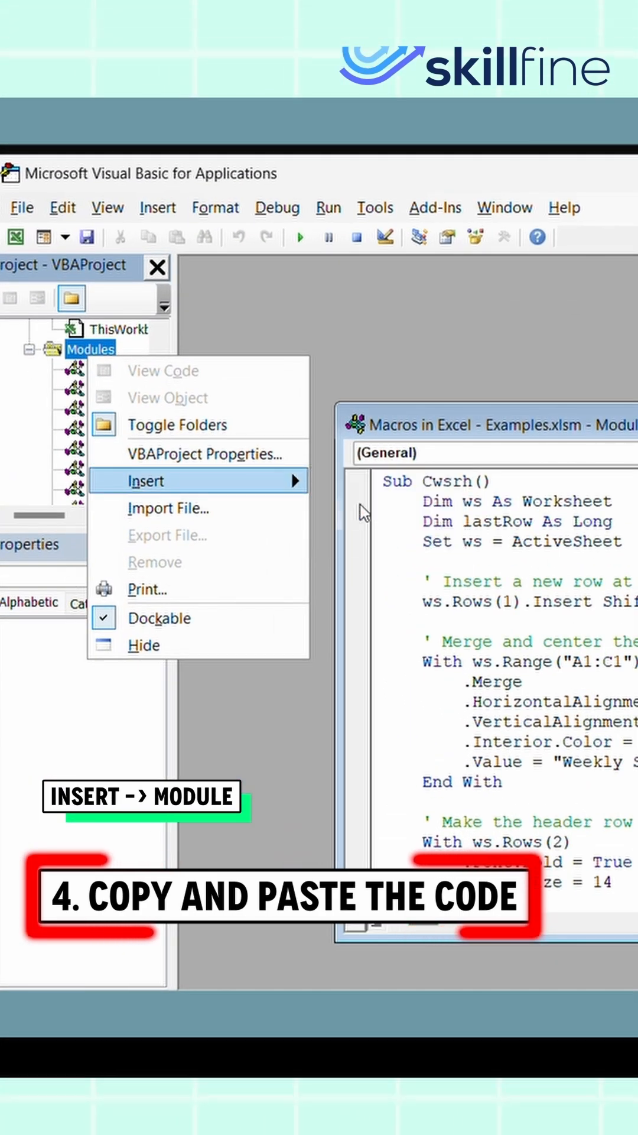
Insert a new module in the VBA project to hold the FormatWeeklySalesReport macro
click(144, 481)
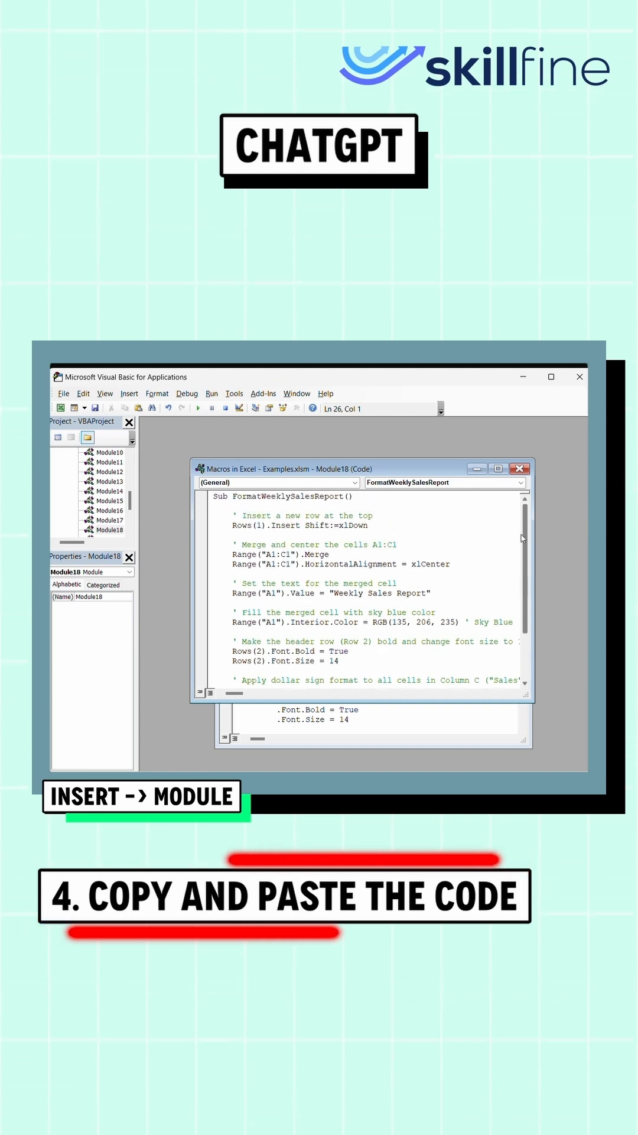